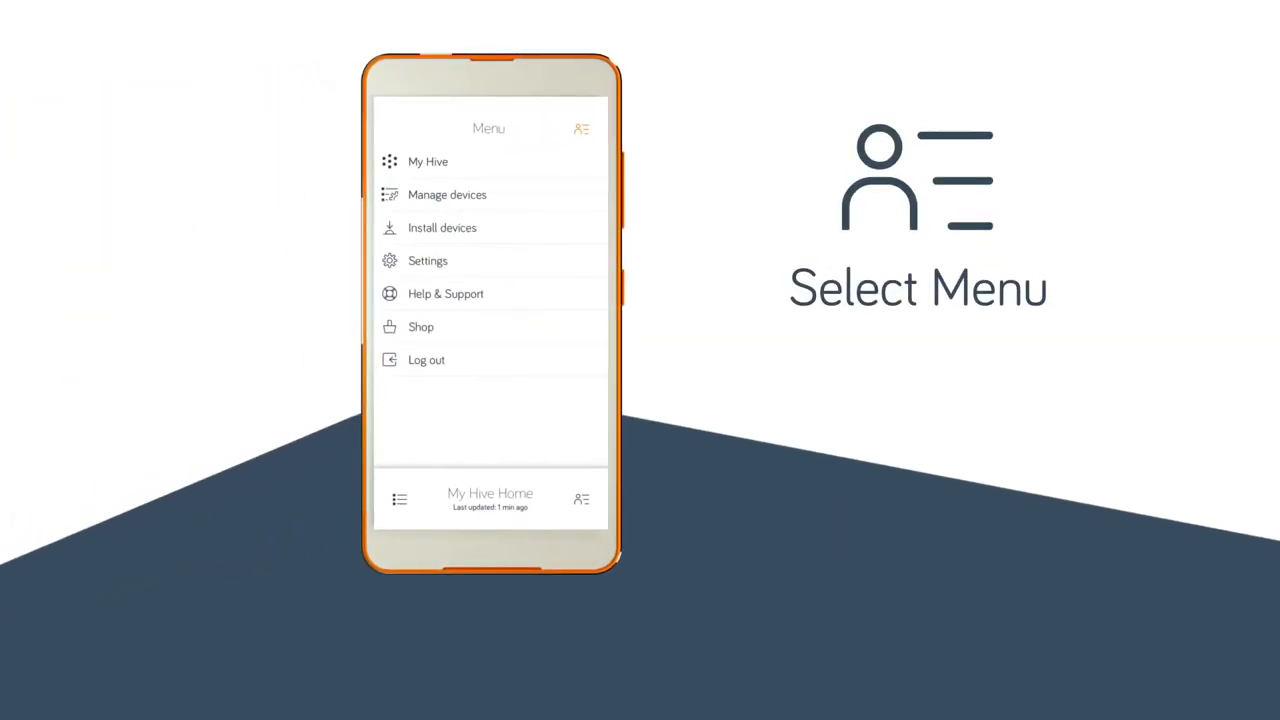
Start installing a new device from the main menu's Install devices option.
{"action": "left_click", "coordinate": [442, 227]}
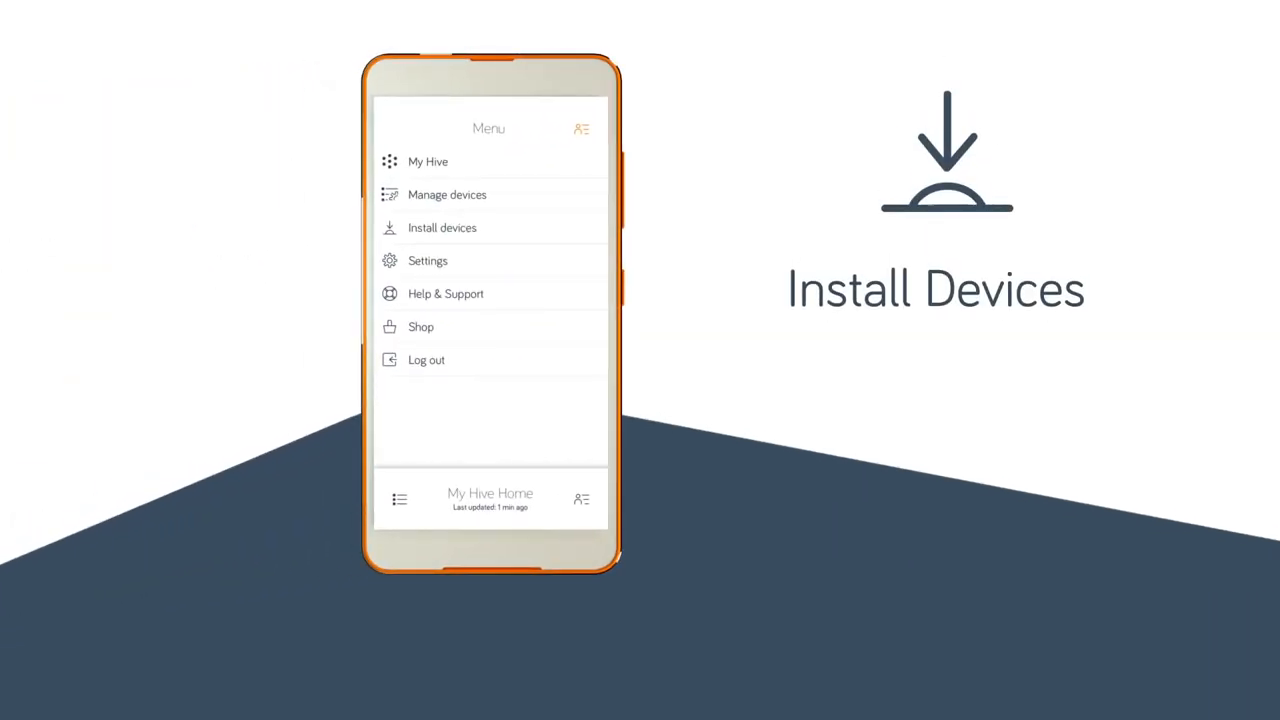
{"action": "left_click", "coordinate": [442, 227]}
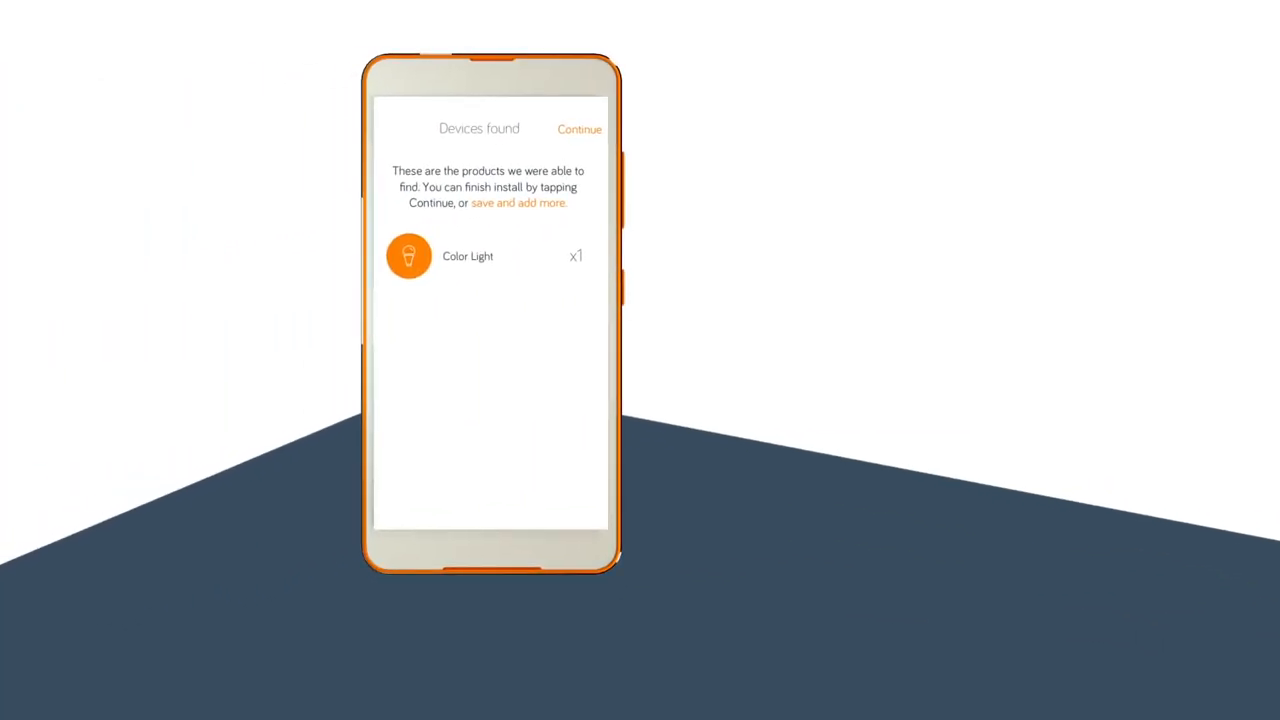
Finish installing the found Color Light and rename it 'Lounge Light'.
{"action": "left_click", "coordinate": [579, 128]}
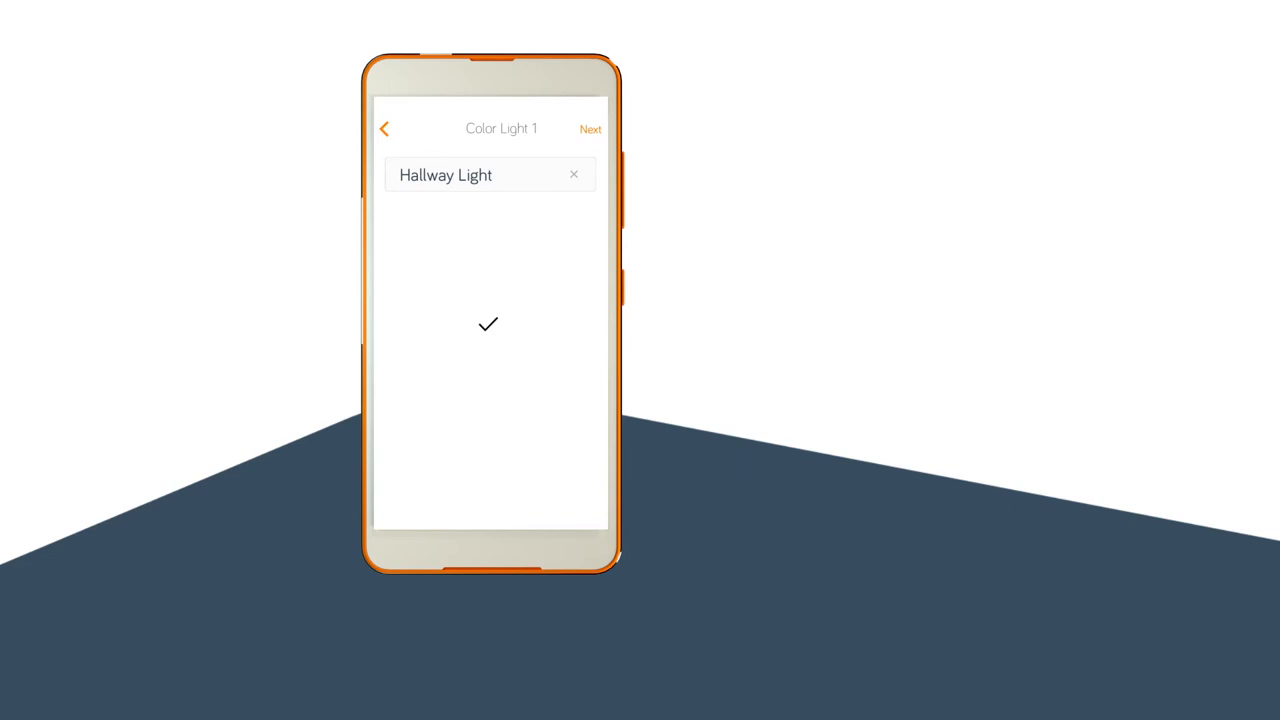
{"action": "left_click", "coordinate": [480, 175]}
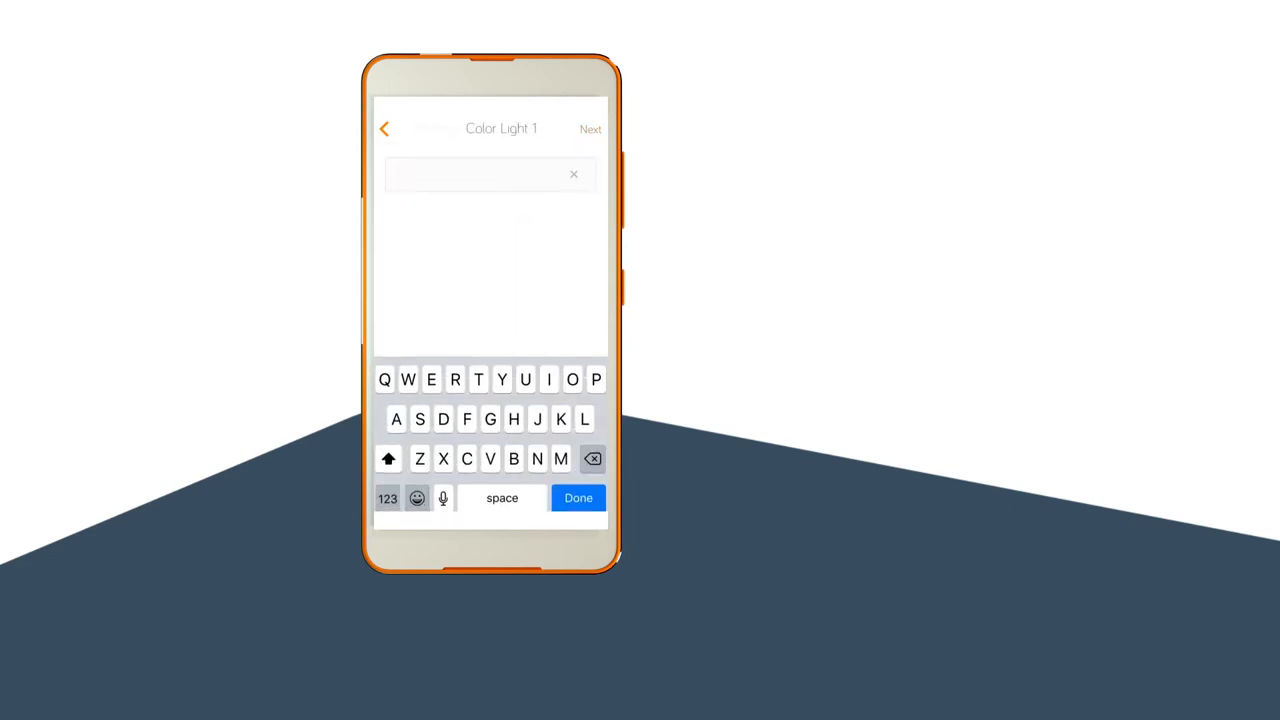
{"action": "type", "text": "Lounge Light"}
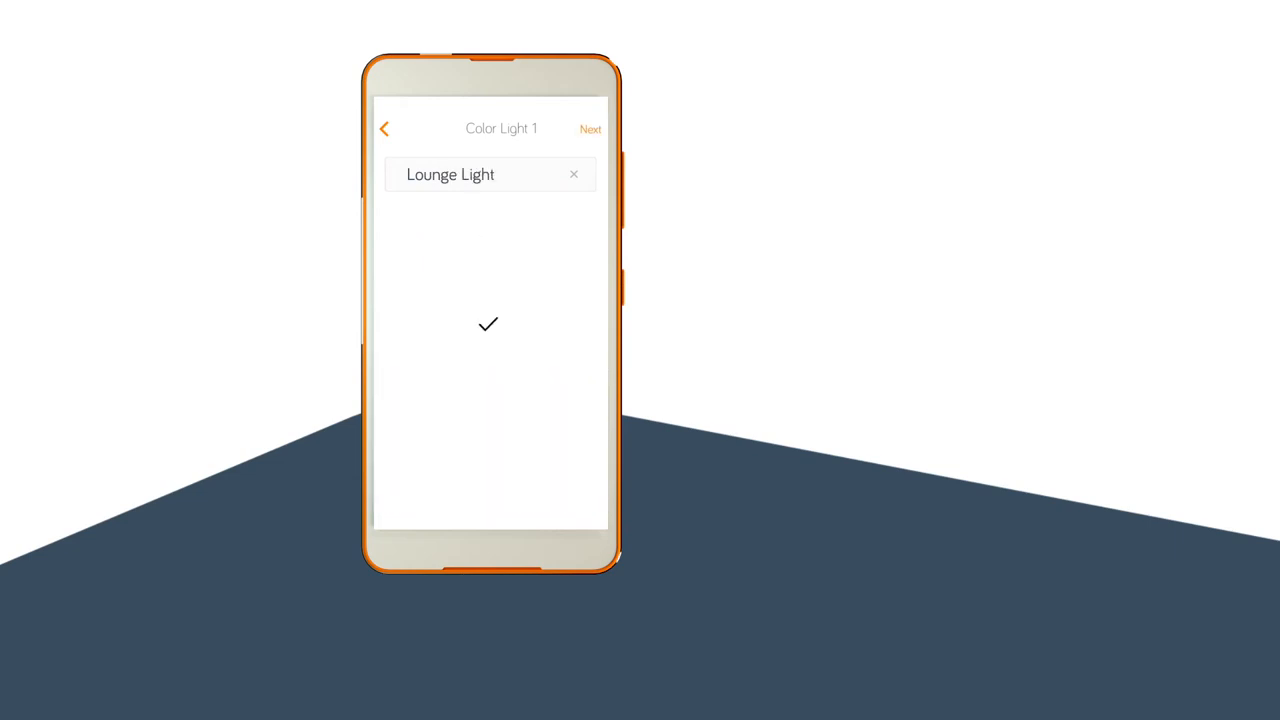
{"action": "left_click", "coordinate": [590, 128]}
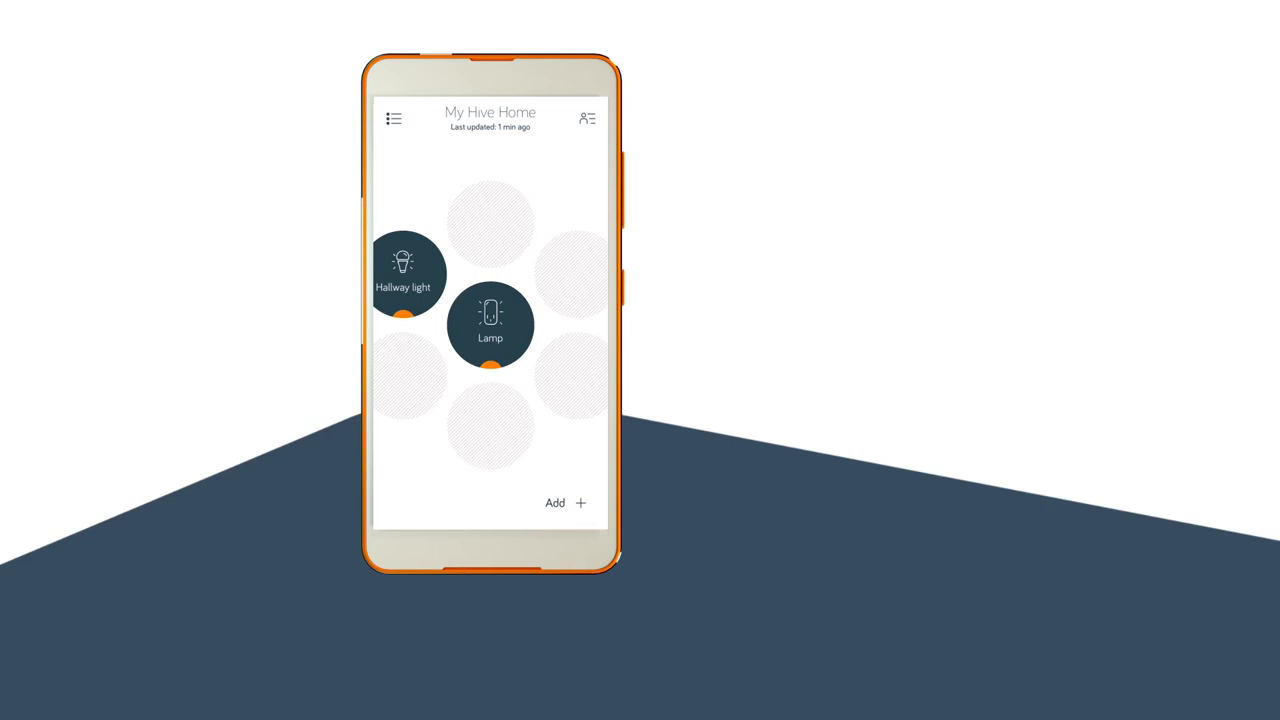
Add and save a Friday 7:00 PM time slot at 50% in the Hallway light schedule.
{"action": "left_click", "coordinate": [402, 274]}
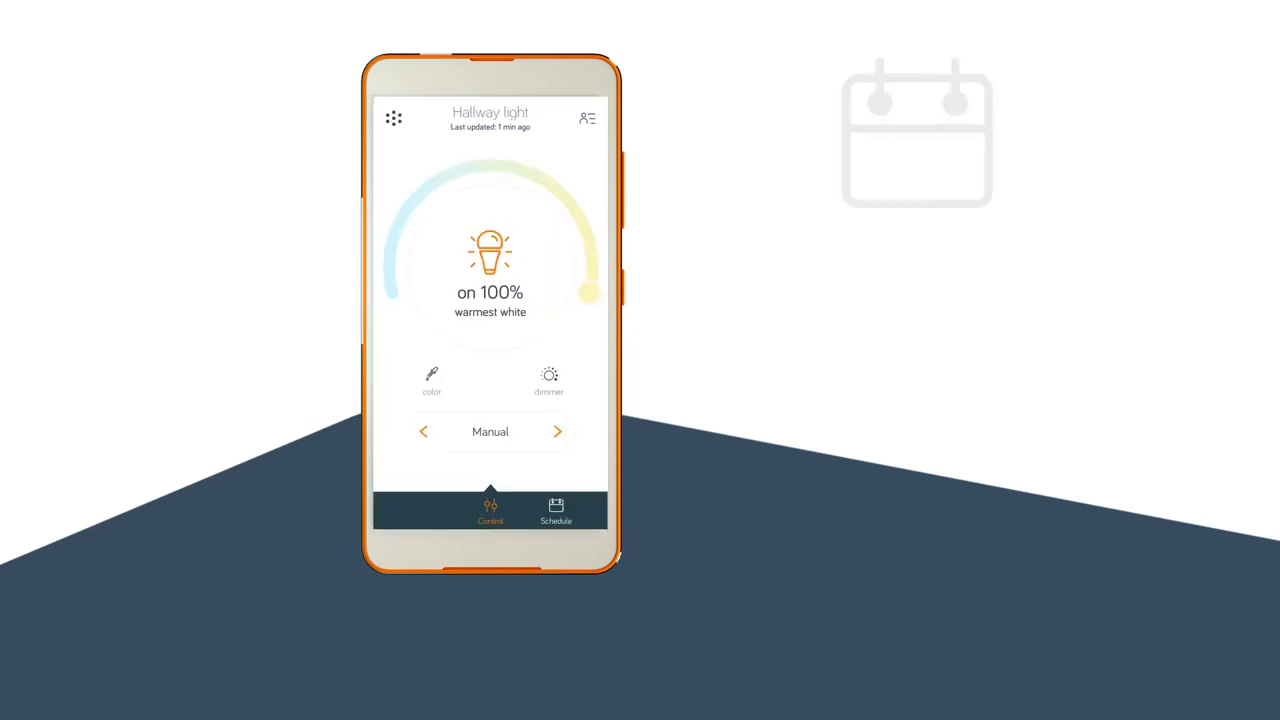
{"action": "left_click", "coordinate": [556, 511]}
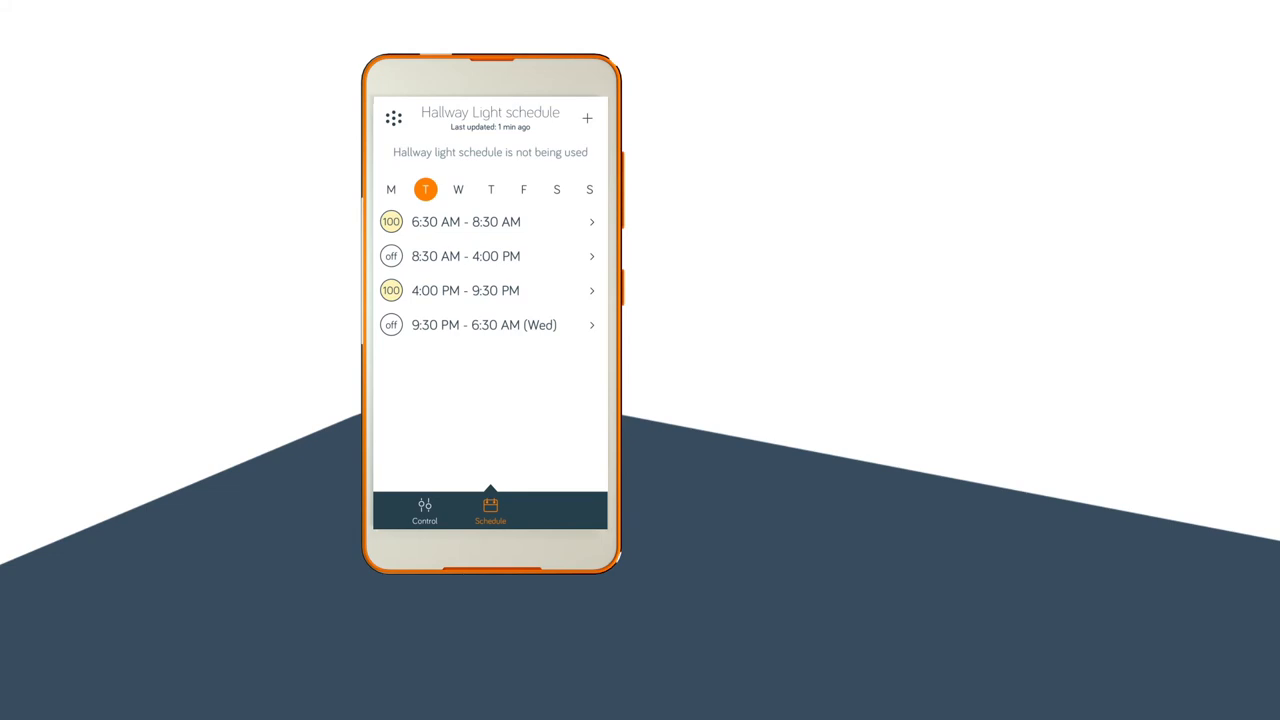
{"action": "left_click", "coordinate": [587, 118]}
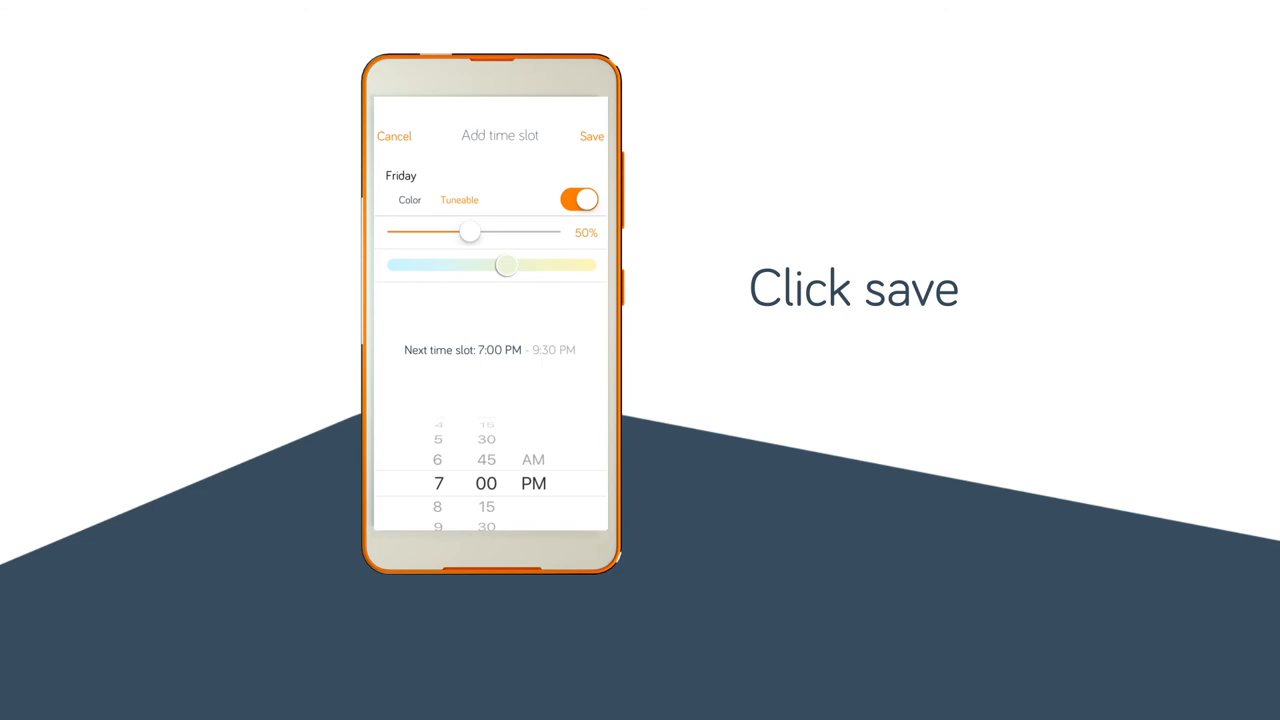
{"action": "left_click", "coordinate": [591, 136]}
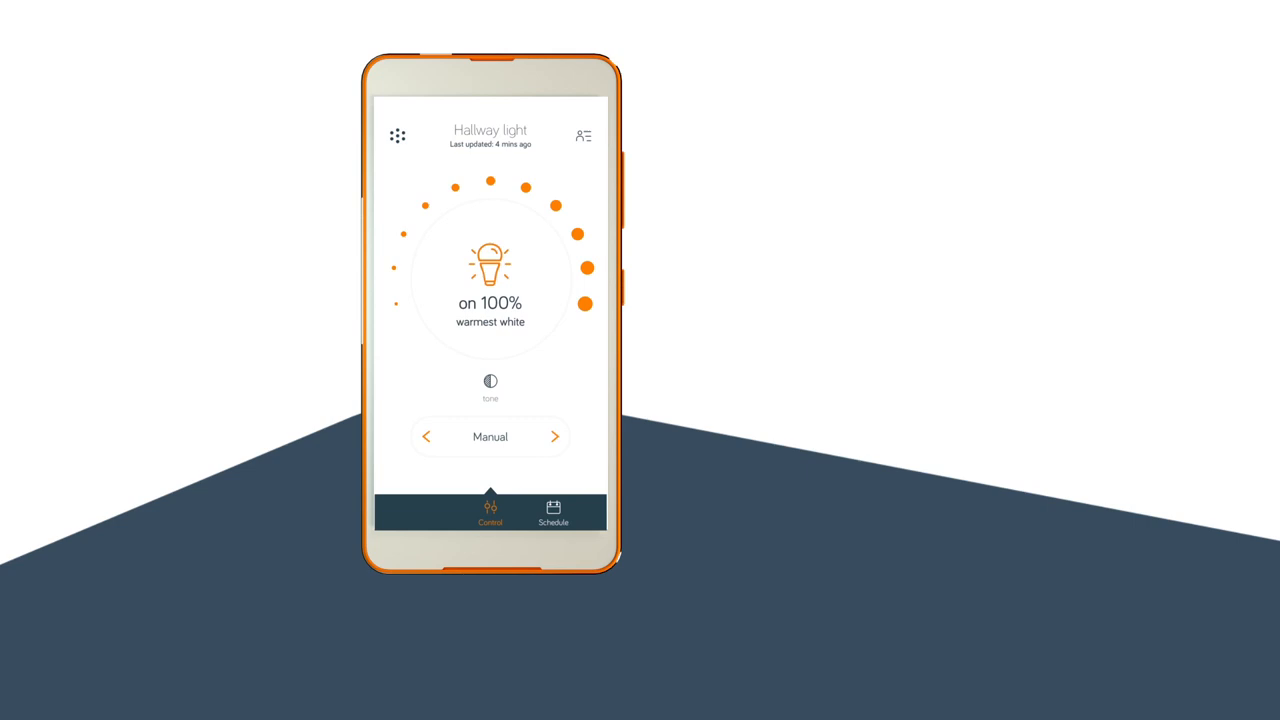
Dim the Hallway light from 100% down to 5% with the brightness dial.
{"action": "left_click_drag", "start_coordinate": [585, 303], "coordinate": [395, 303]}
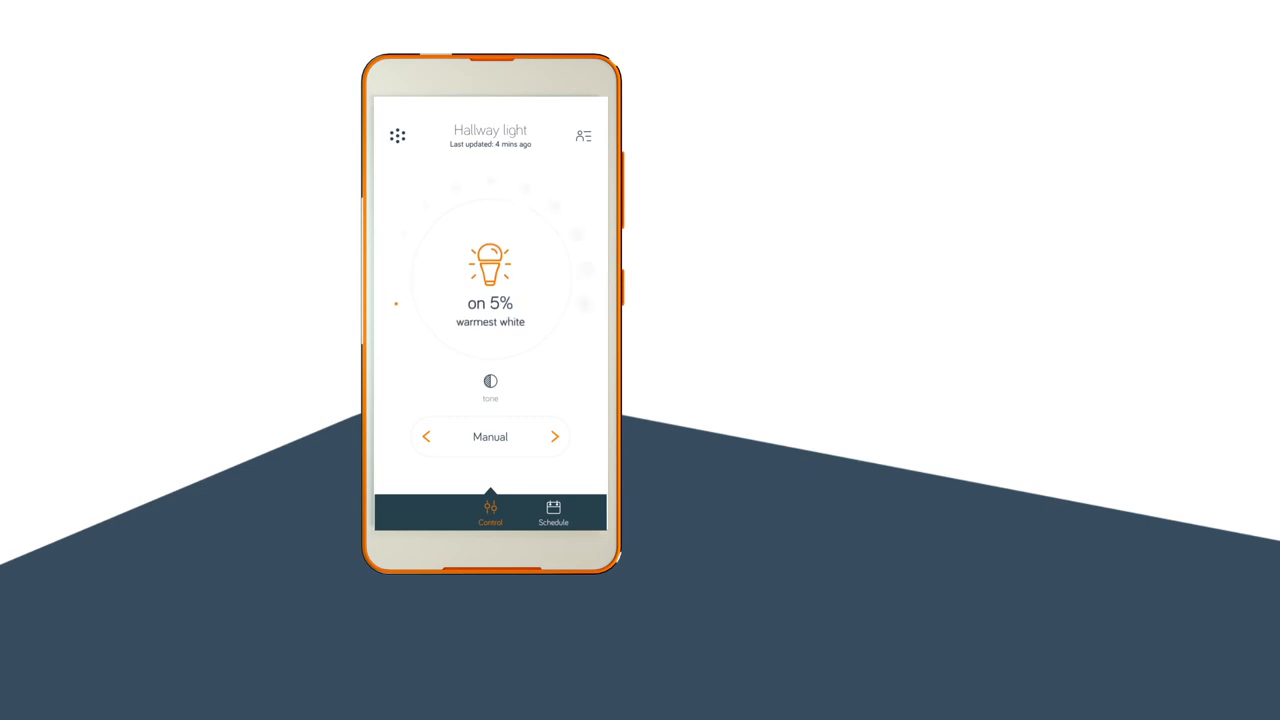